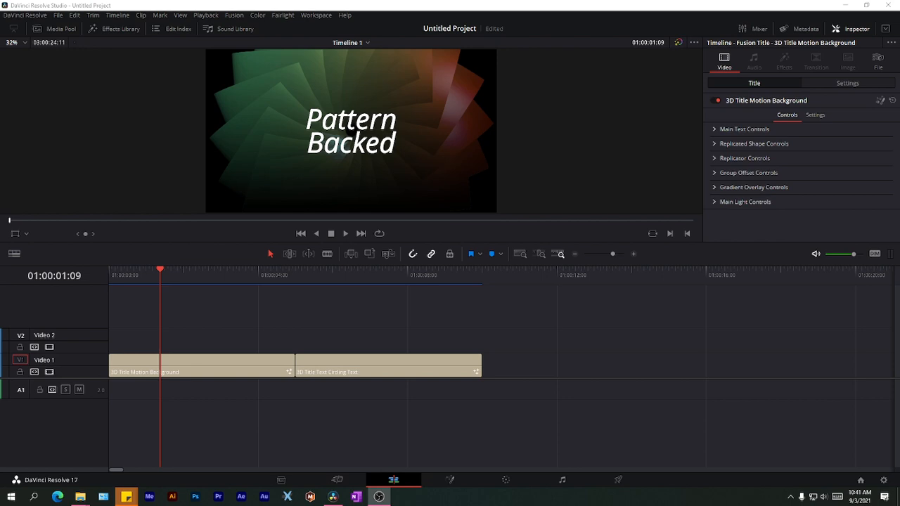
mouse_move(602, 155)
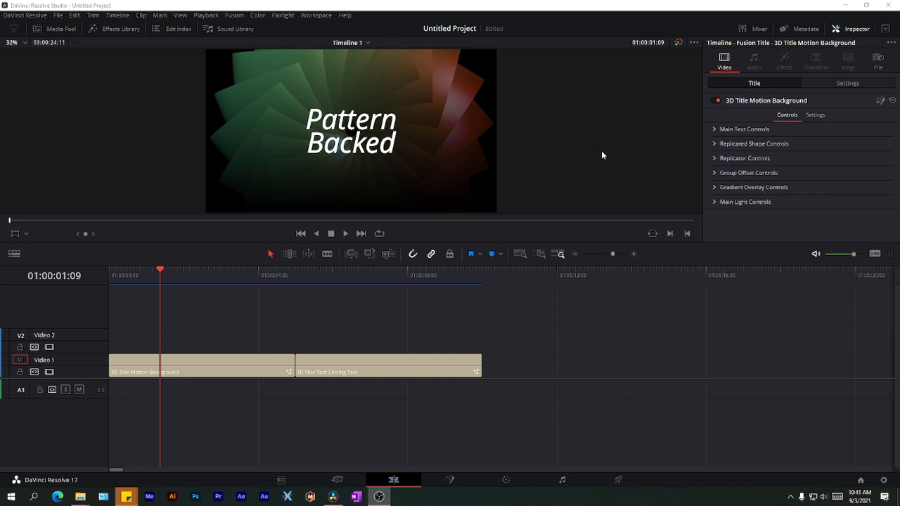
mouse_move(594, 163)
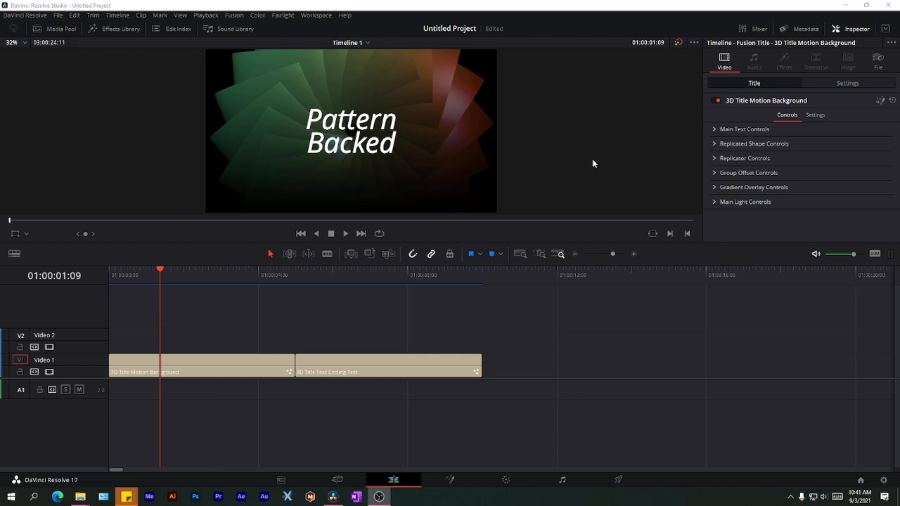
mouse_move(569, 233)
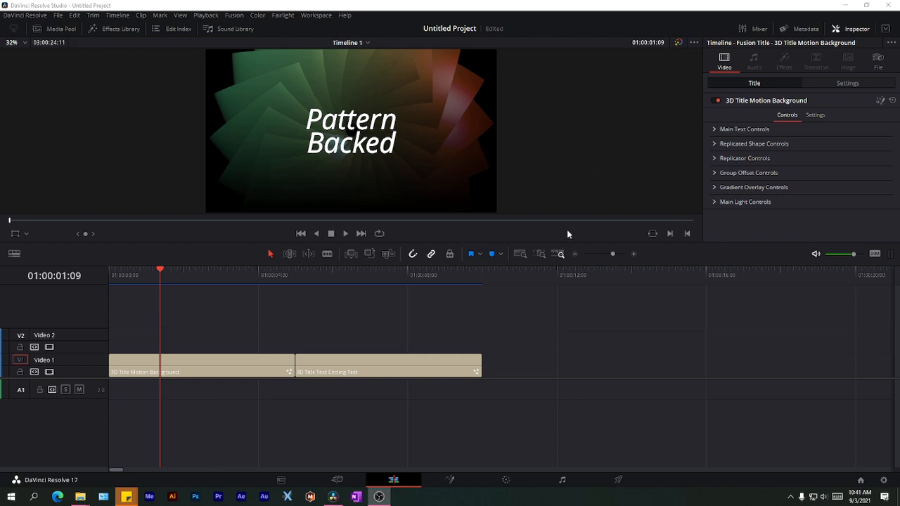
mouse_move(512, 332)
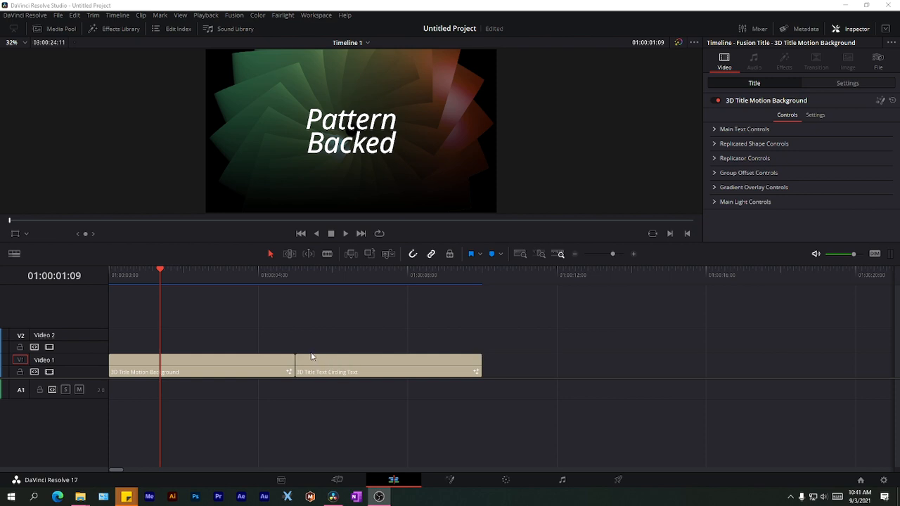
mouse_move(304, 355)
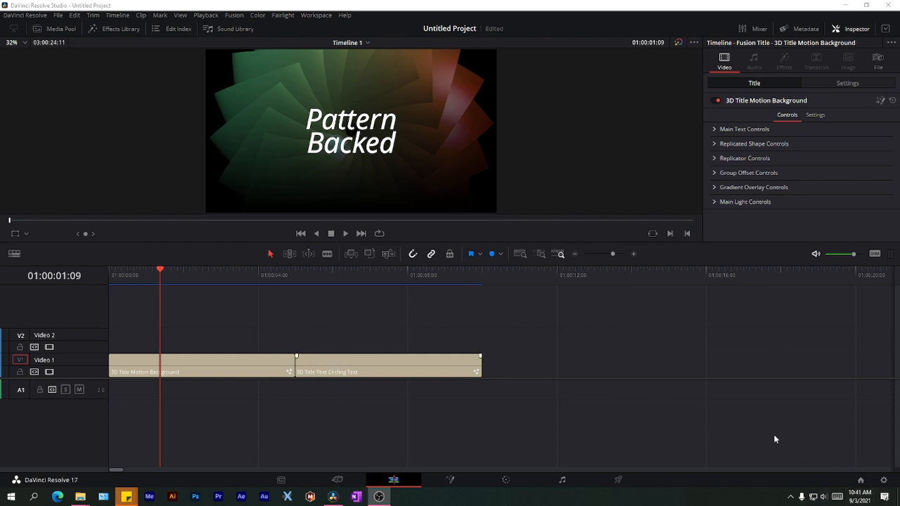
mouse_move(613, 385)
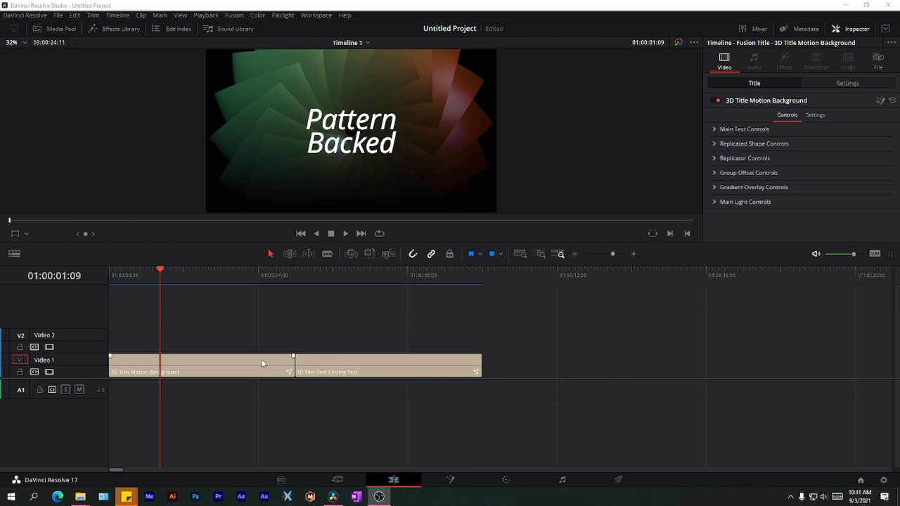
mouse_move(263, 361)
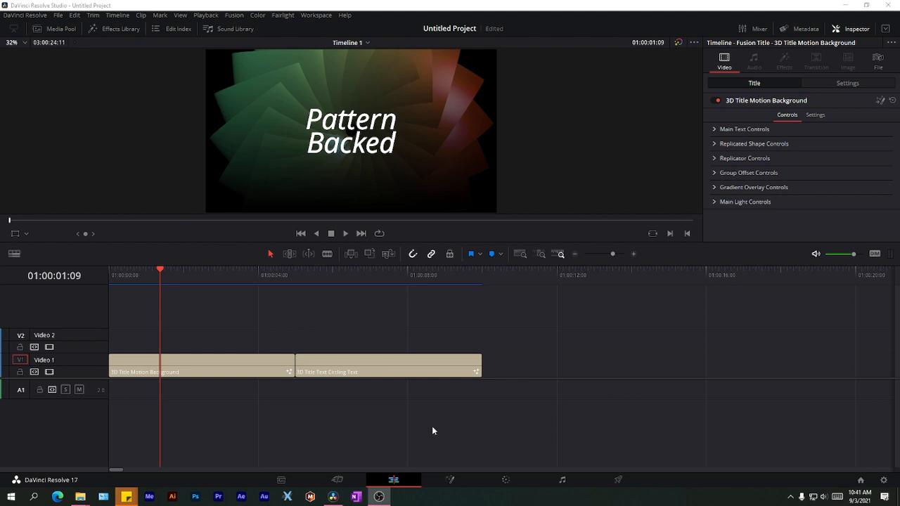
mouse_move(415, 281)
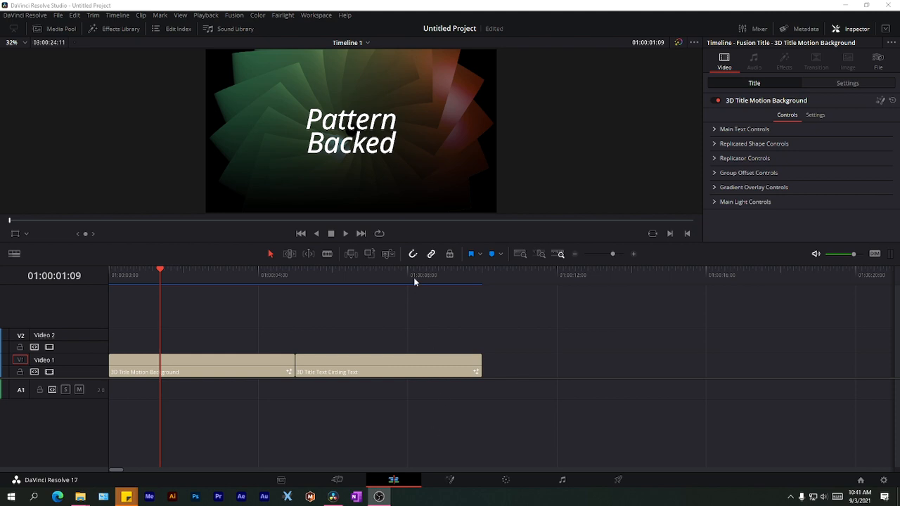
mouse_move(471, 492)
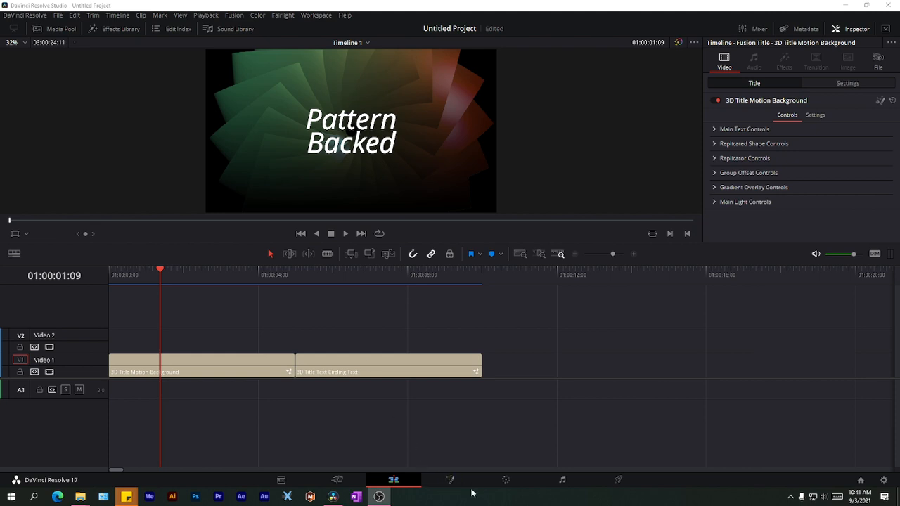
mouse_move(467, 481)
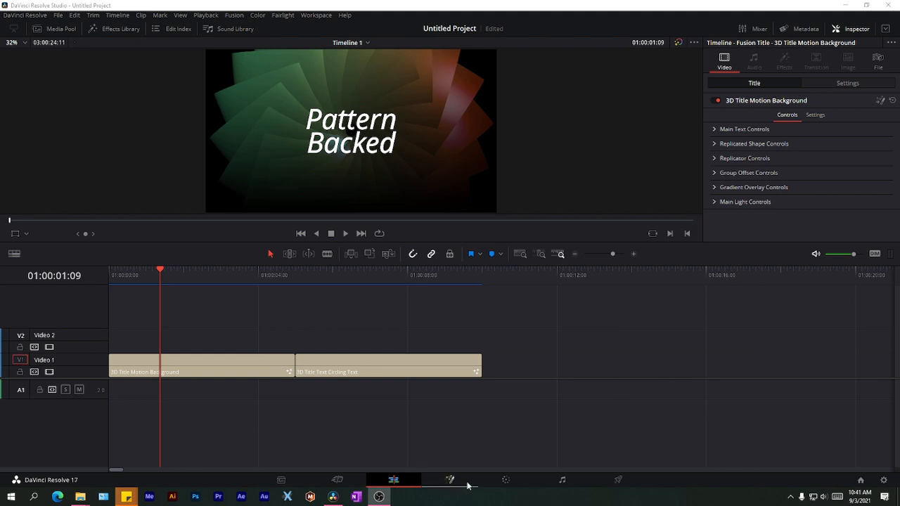
mouse_move(473, 484)
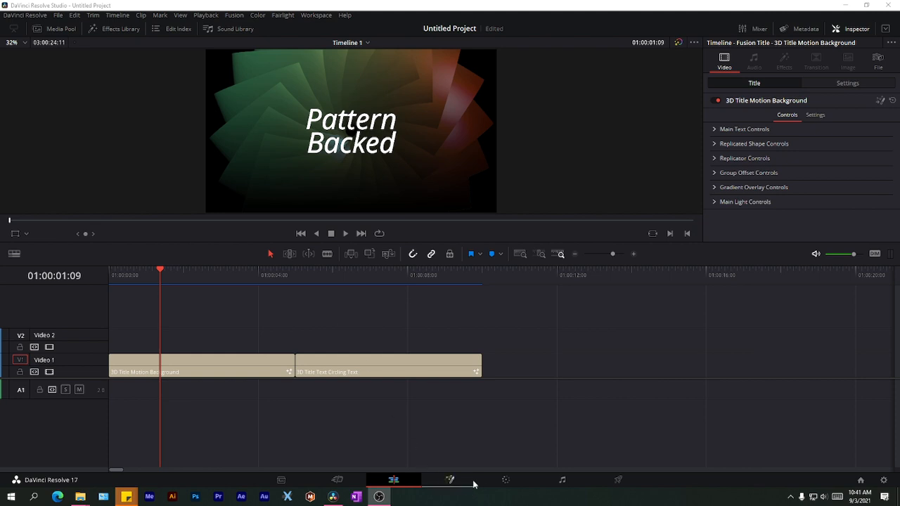
Play the Pattern Backed title animation on the Fusion page and scrub to a later frame.
left_click(450, 480)
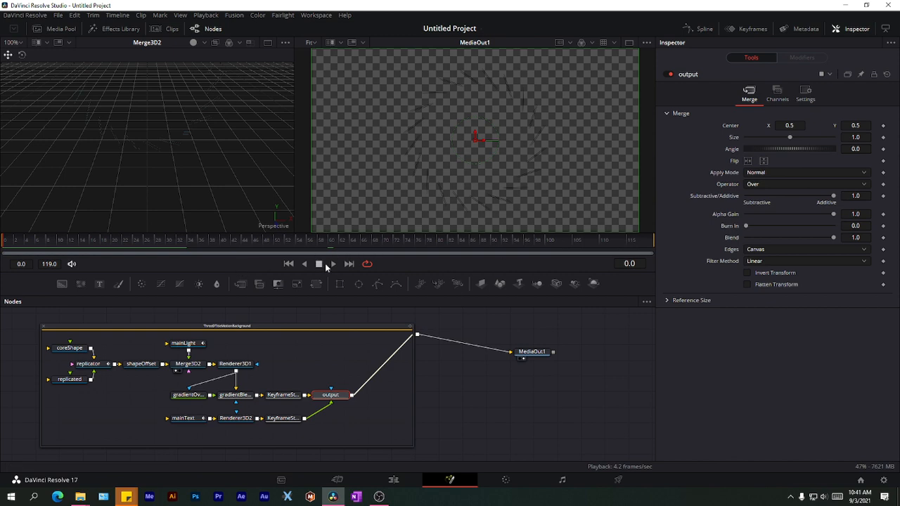
left_click(331, 263)
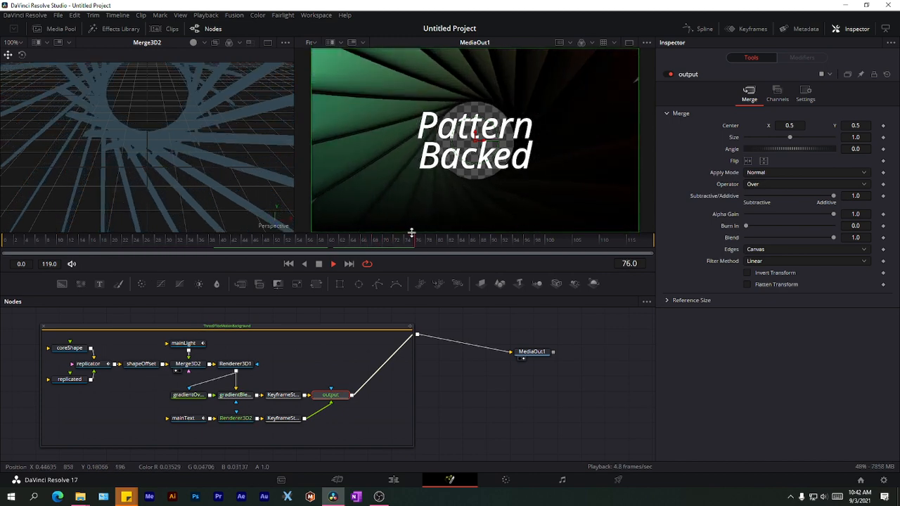
left_click(318, 263)
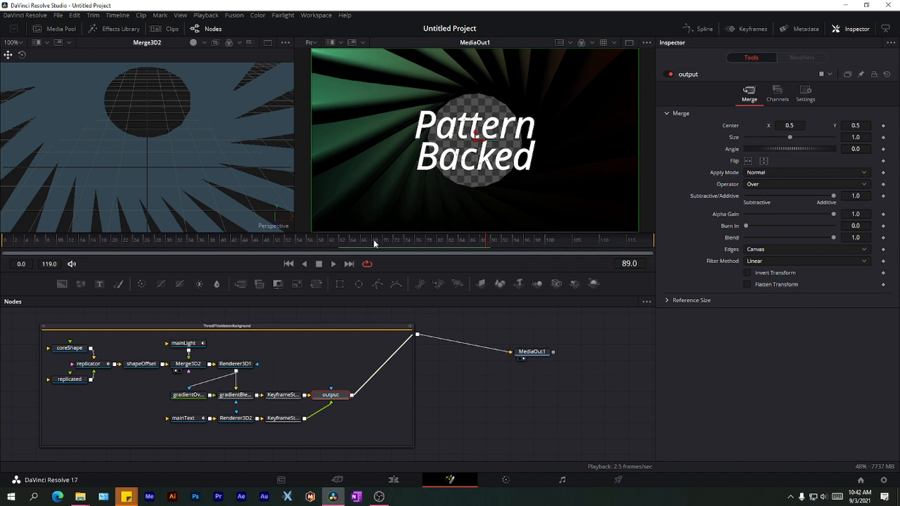
mouse_move(433, 85)
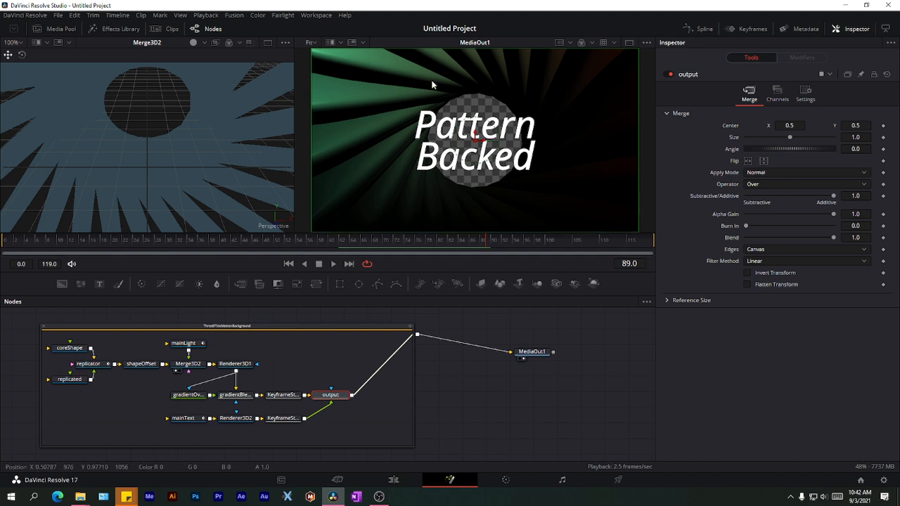
mouse_move(339, 340)
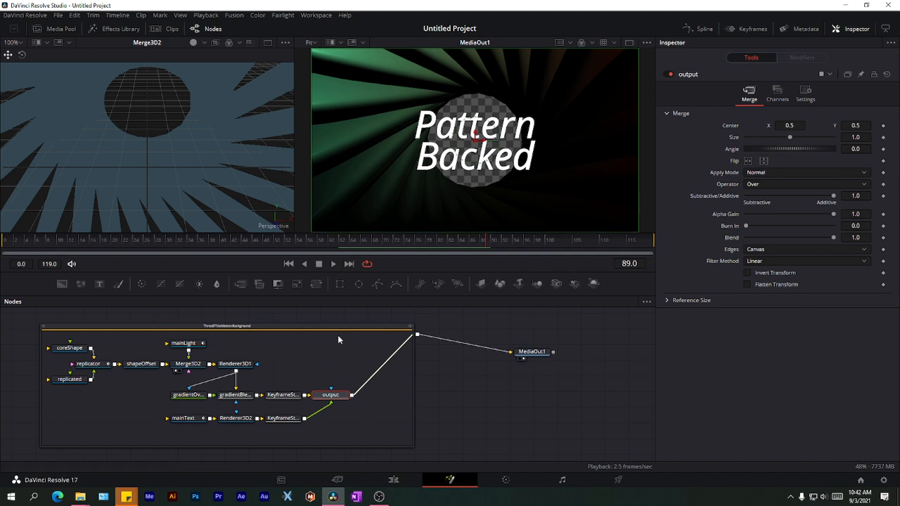
mouse_move(382, 313)
type("sav")
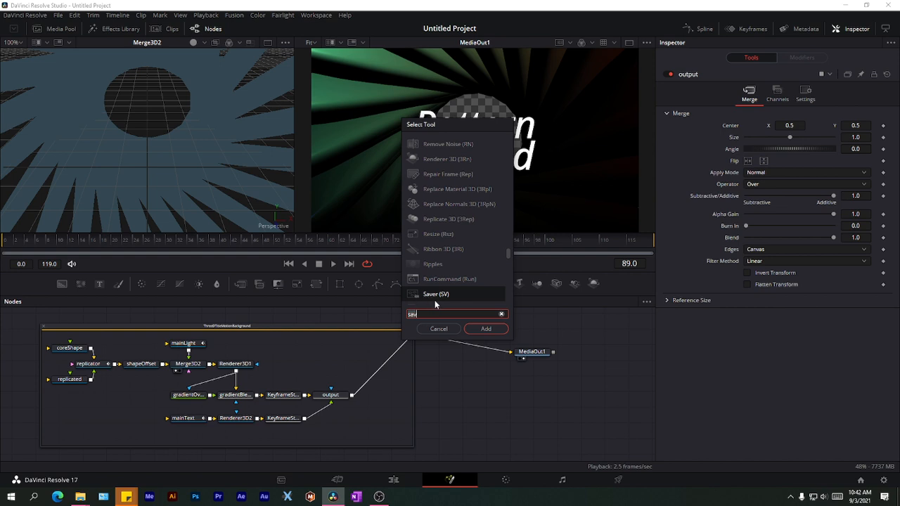
Add a Saver tool to the title's Fusion composition.
left_click(485, 329)
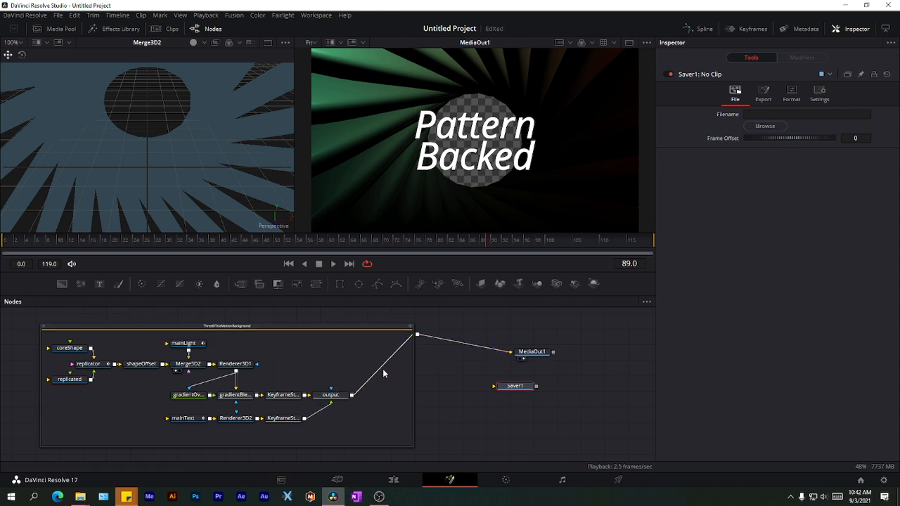
mouse_move(416, 346)
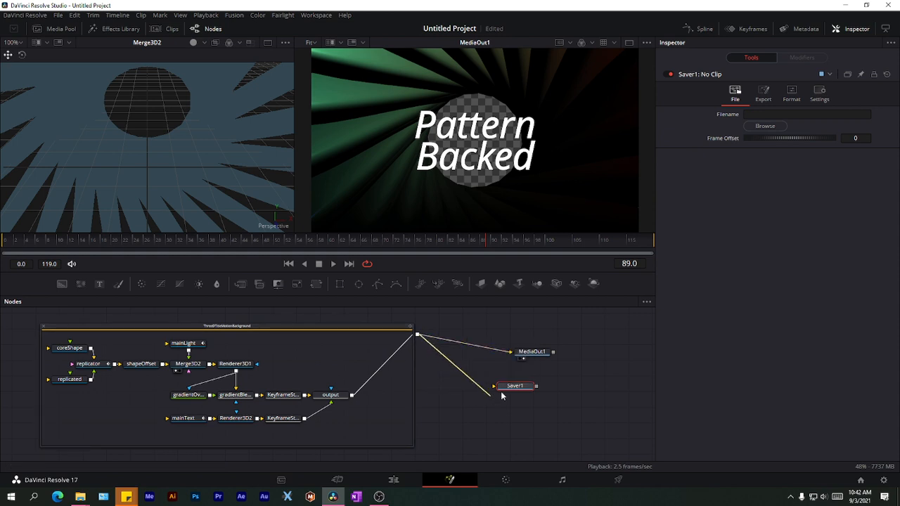
Wire the title output into Saver1 and browse for its save location.
left_click(532, 352)
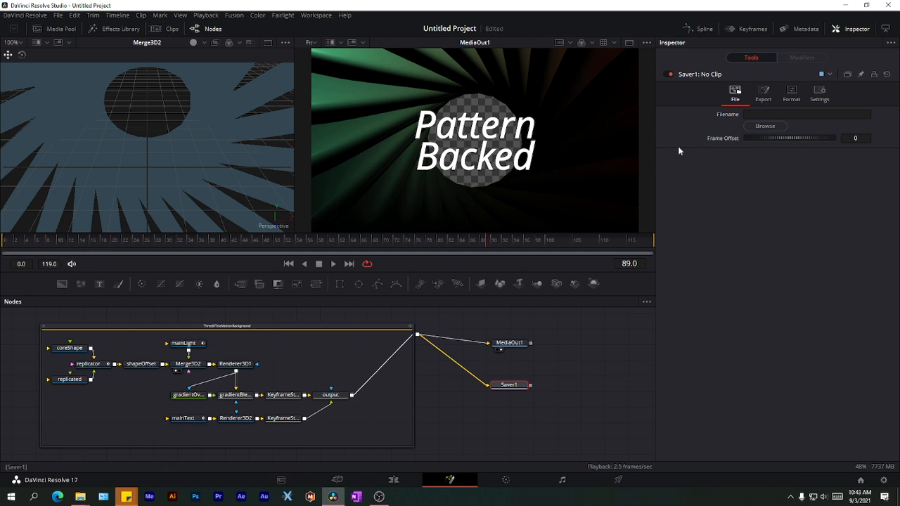
mouse_move(326, 254)
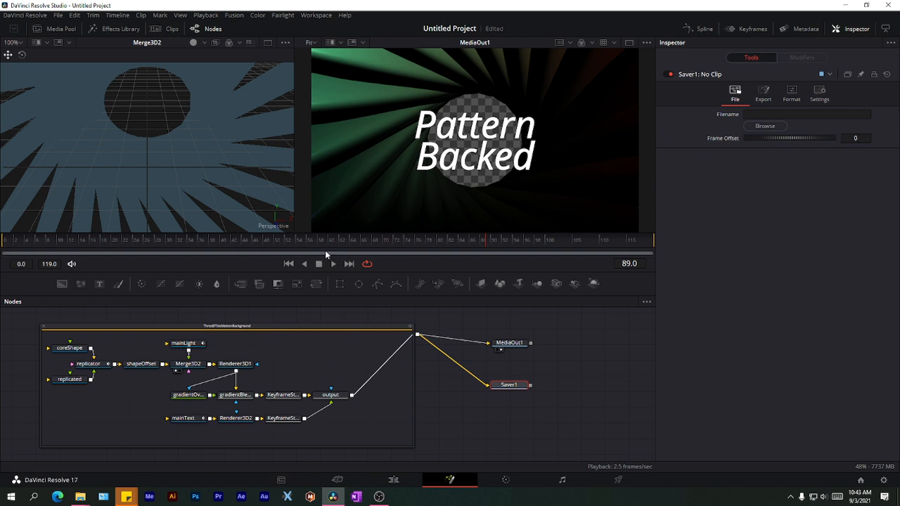
mouse_move(101, 245)
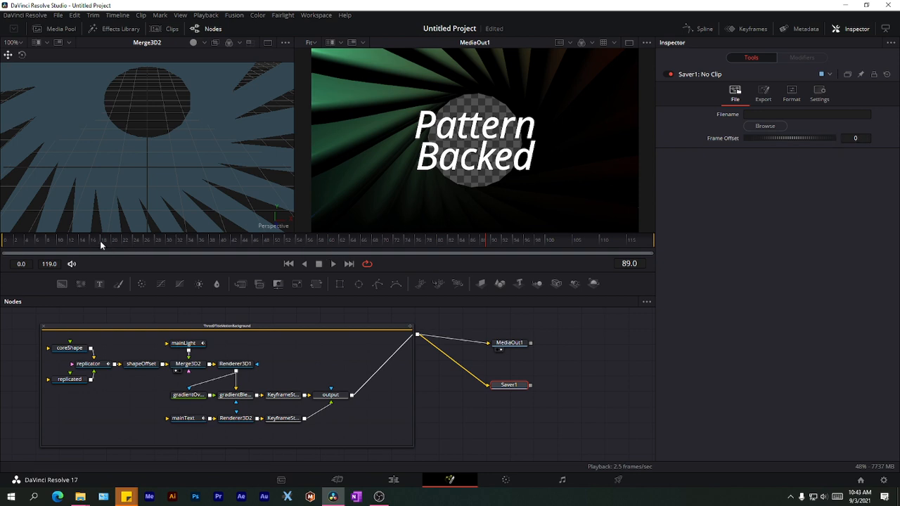
mouse_move(802, 187)
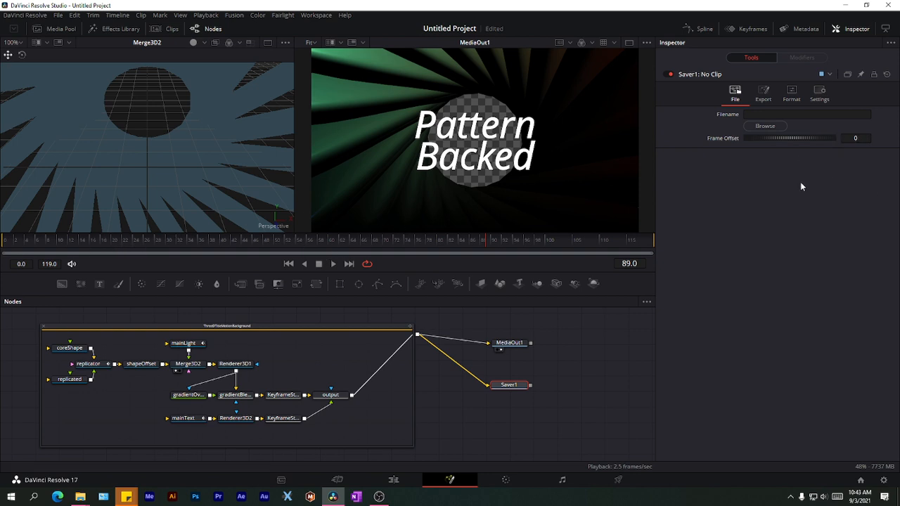
left_click(762, 93)
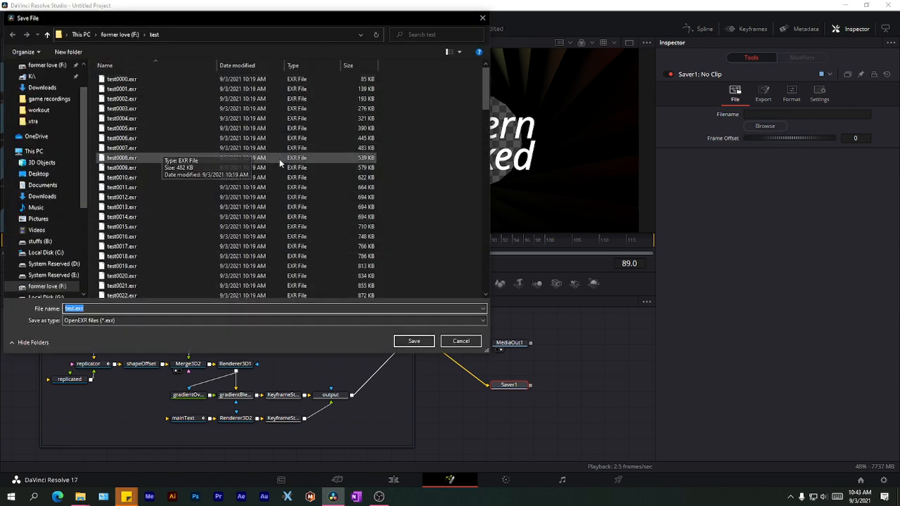
mouse_move(324, 44)
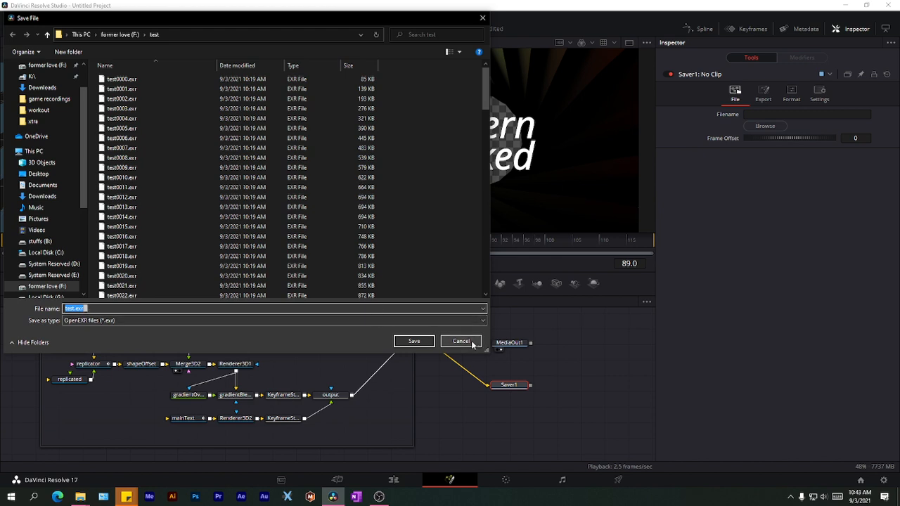
left_click(461, 342)
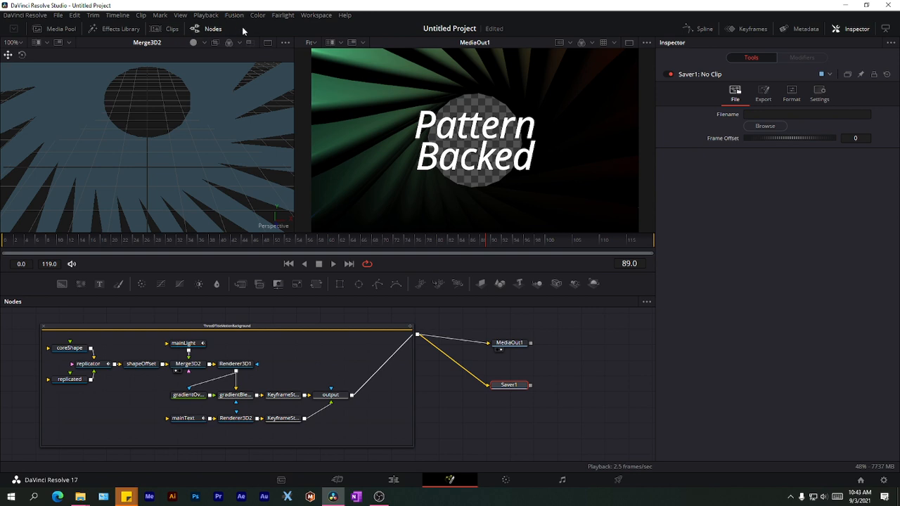
left_click(234, 14)
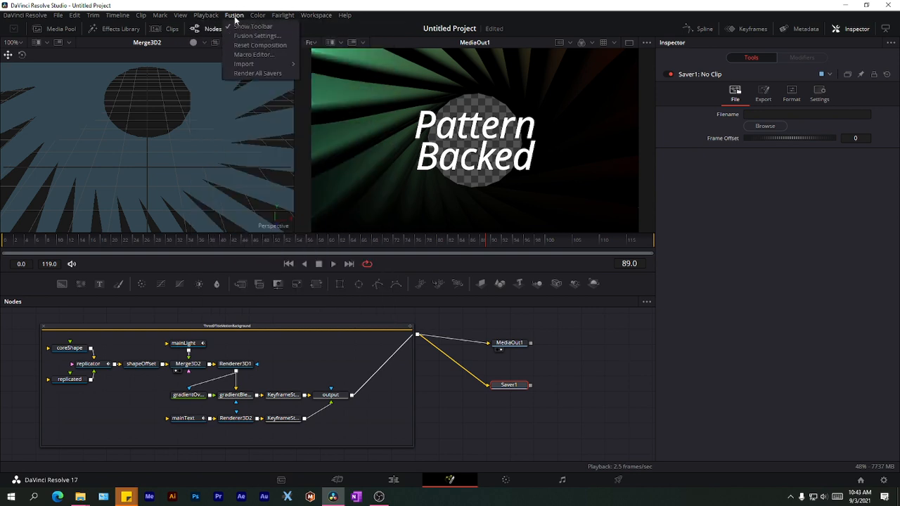
mouse_move(257, 73)
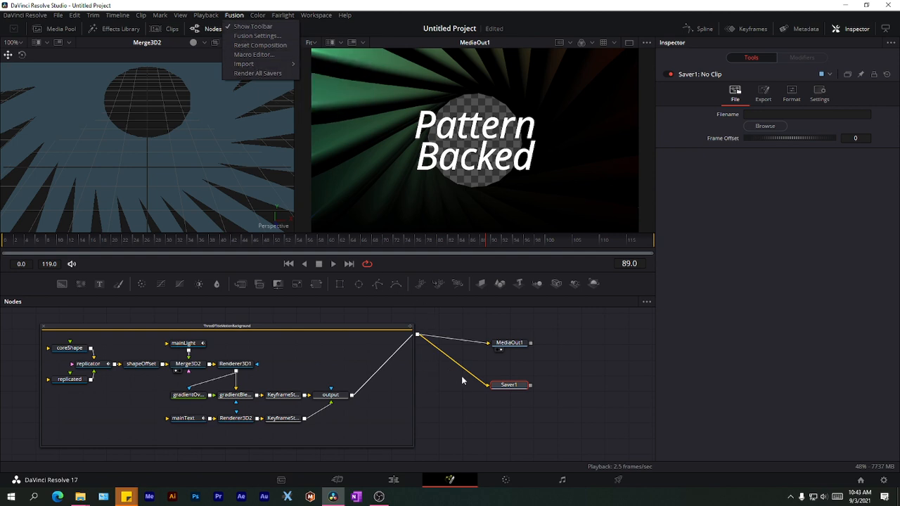
mouse_move(557, 413)
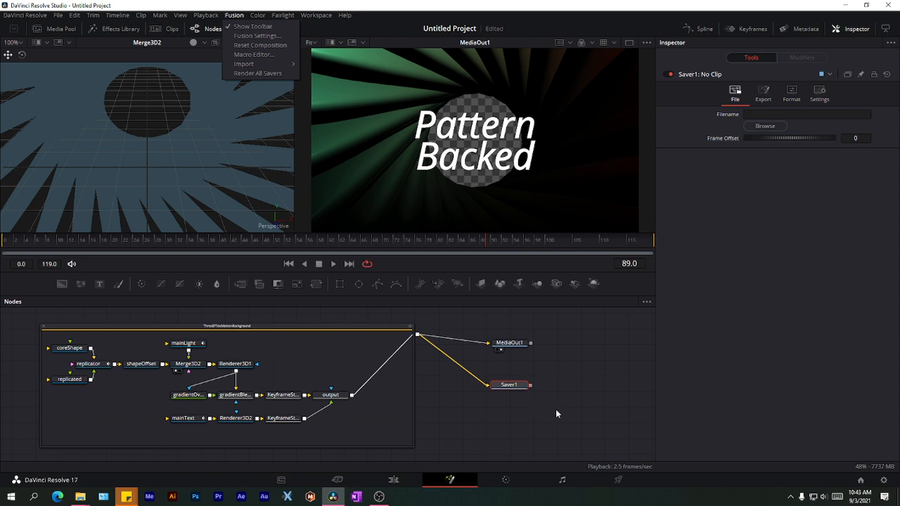
mouse_move(315, 306)
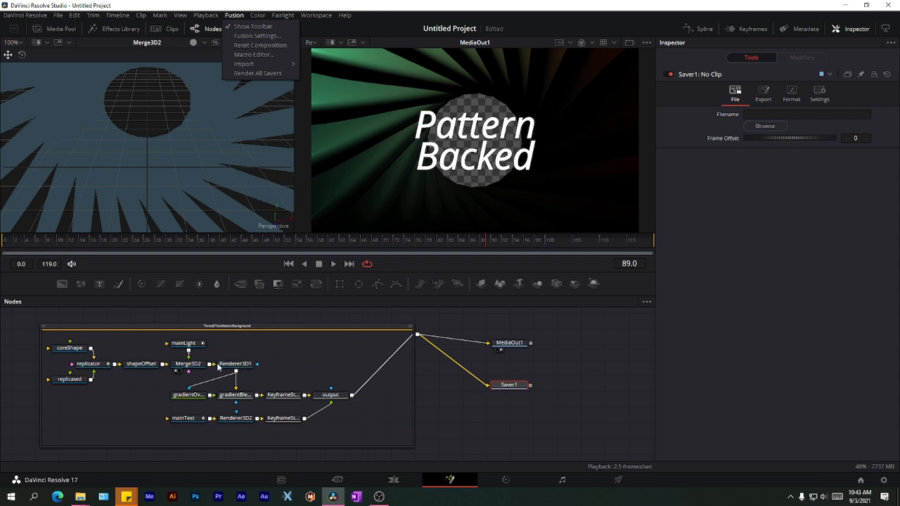
mouse_move(270, 350)
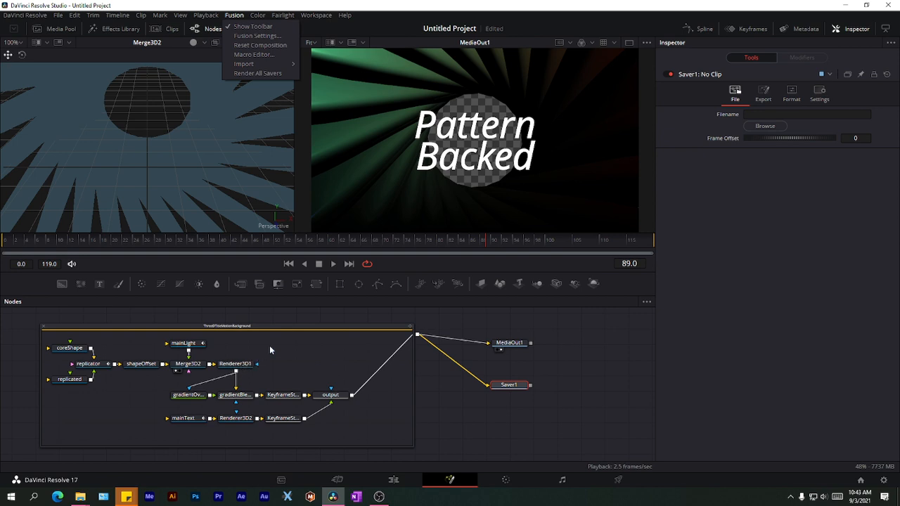
mouse_move(445, 391)
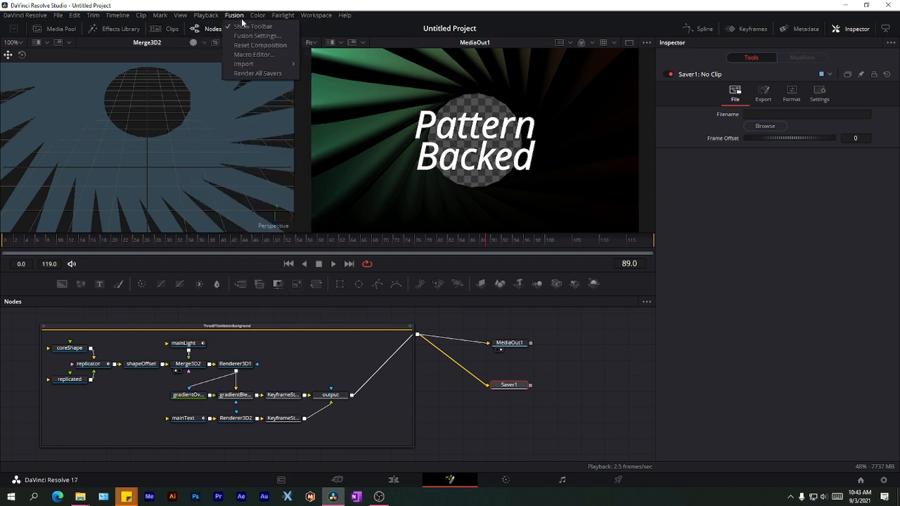
mouse_move(257, 73)
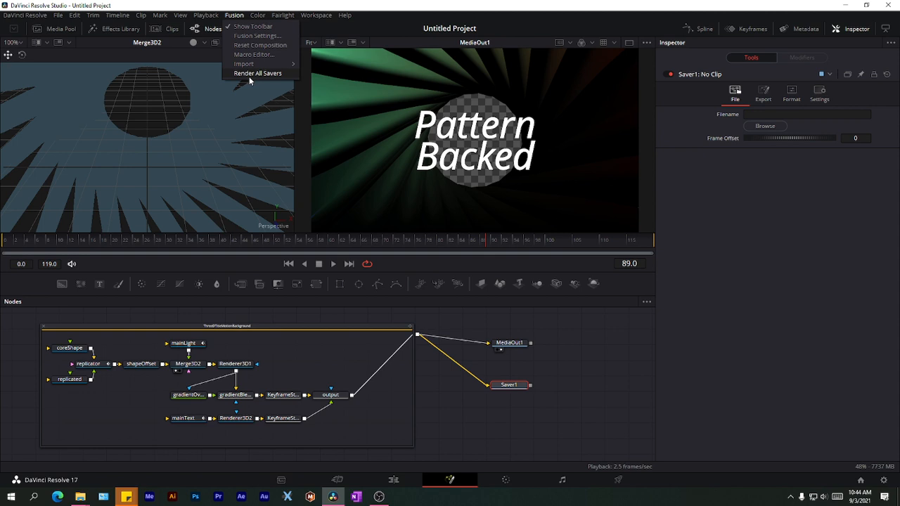
mouse_move(351, 72)
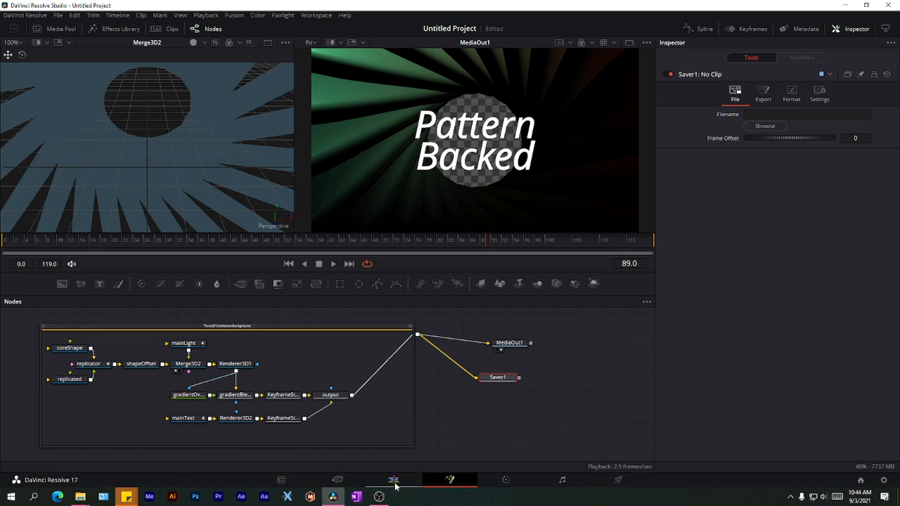
Visit the Edit page and return to the title's Fusion composition.
left_click(394, 479)
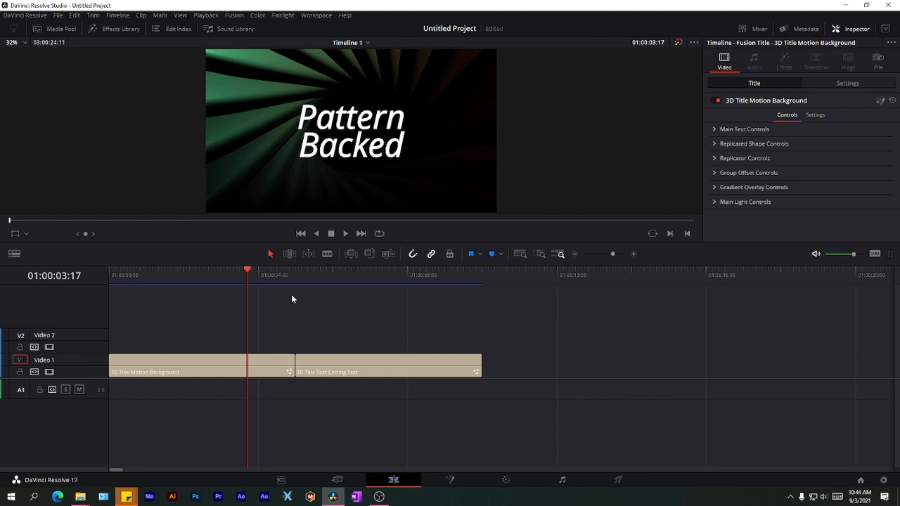
mouse_move(56, 89)
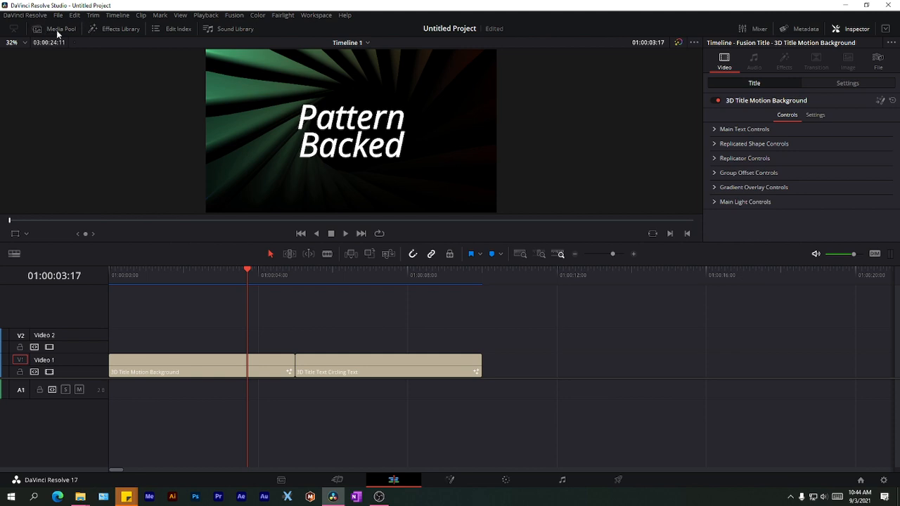
left_click(60, 28)
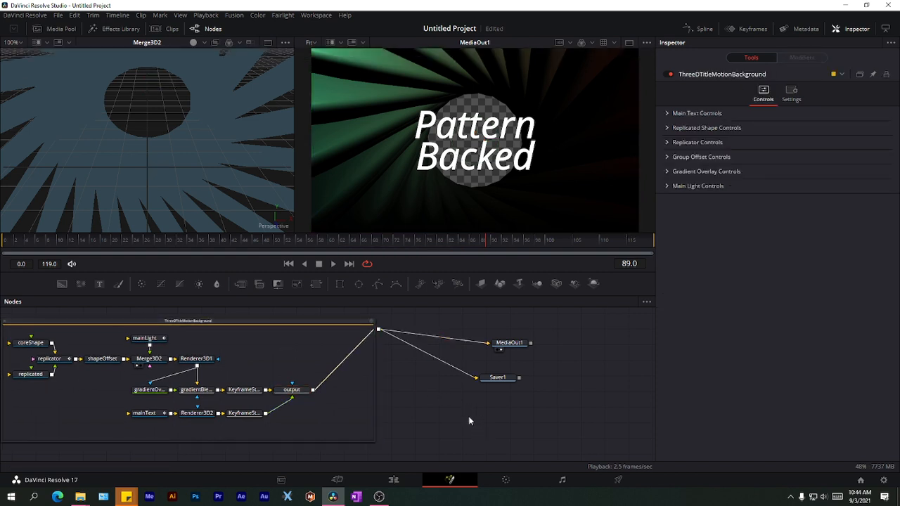
mouse_move(470, 420)
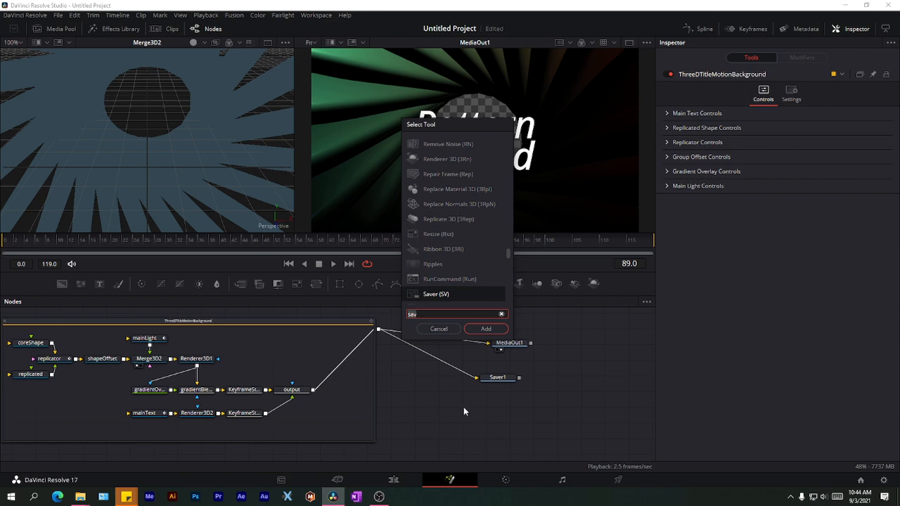
Add a Loader node reading the test EXR sequence starting at test0000.exr from F:\test.
type("load")
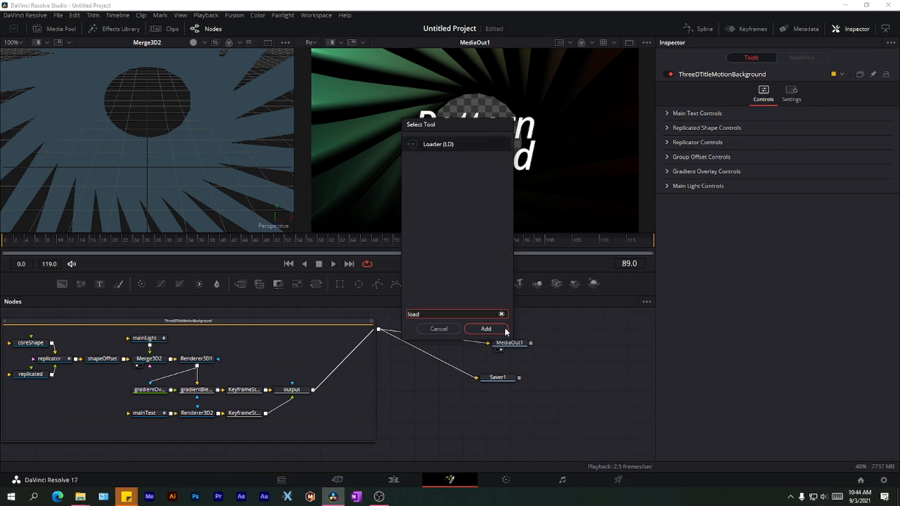
left_click(487, 329)
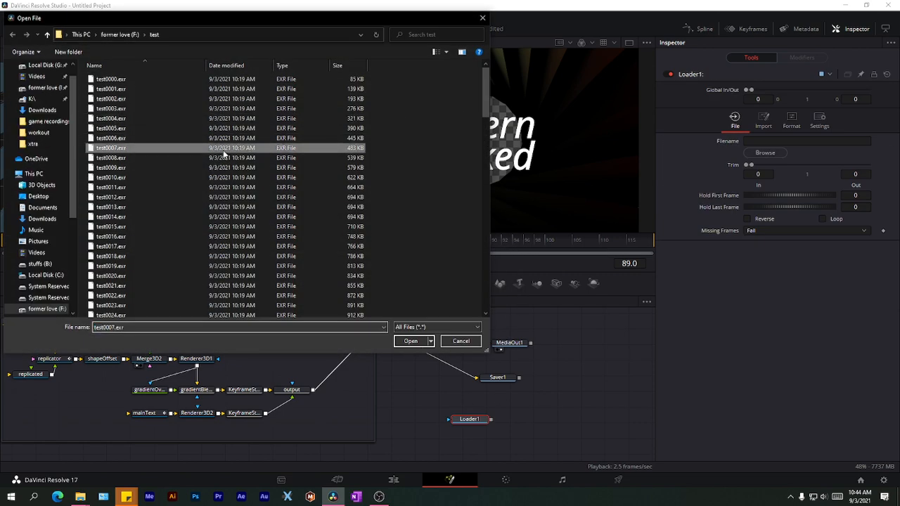
left_click(110, 158)
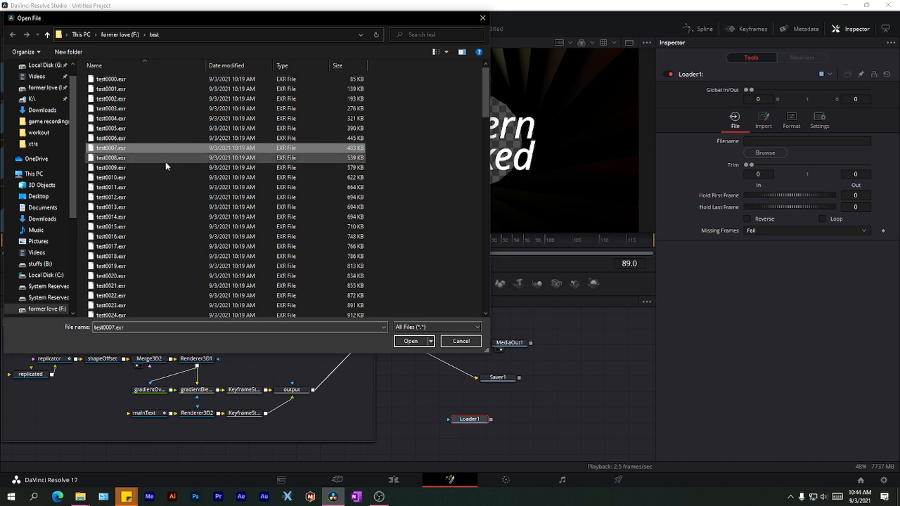
left_click(110, 128)
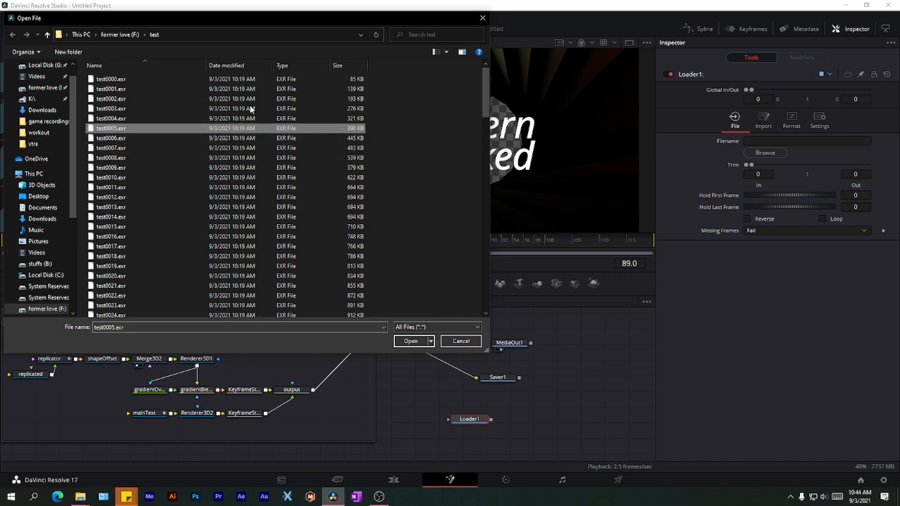
left_click(411, 342)
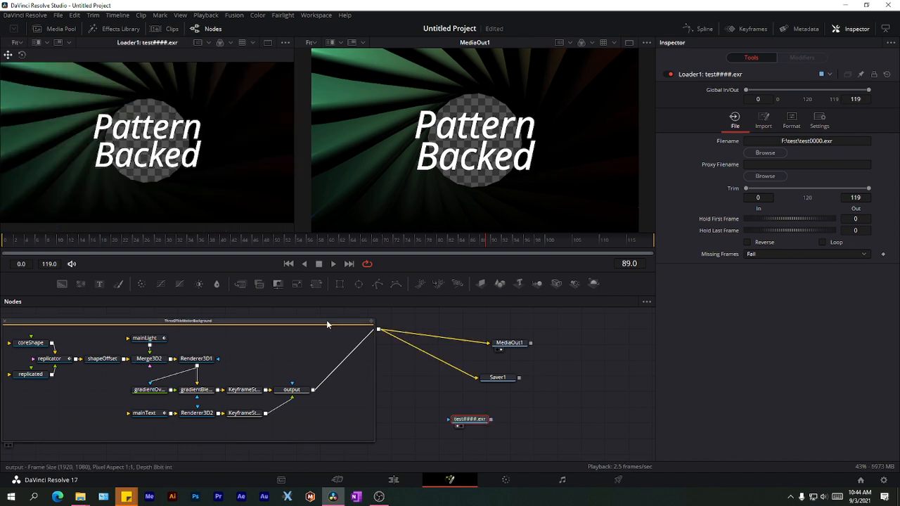
Play the loaded EXR sequence in the viewer to check the title's transparency.
left_click(332, 264)
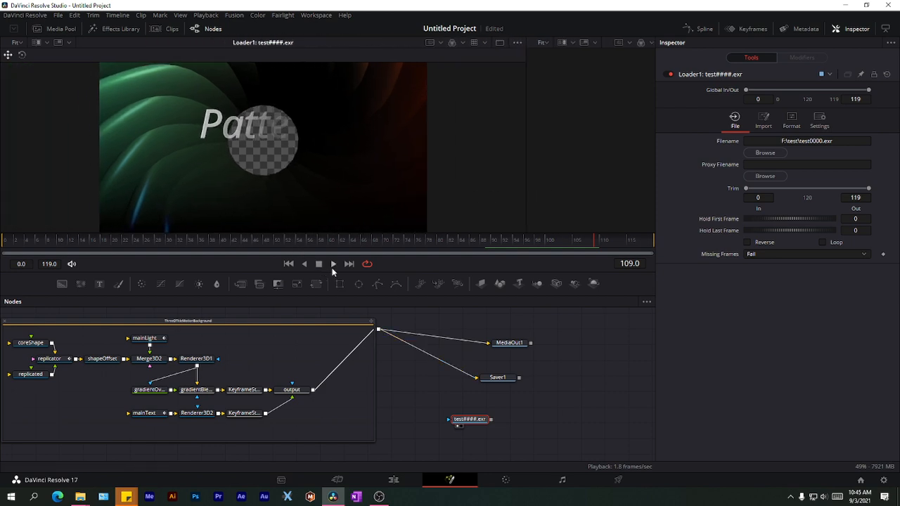
left_click(333, 264)
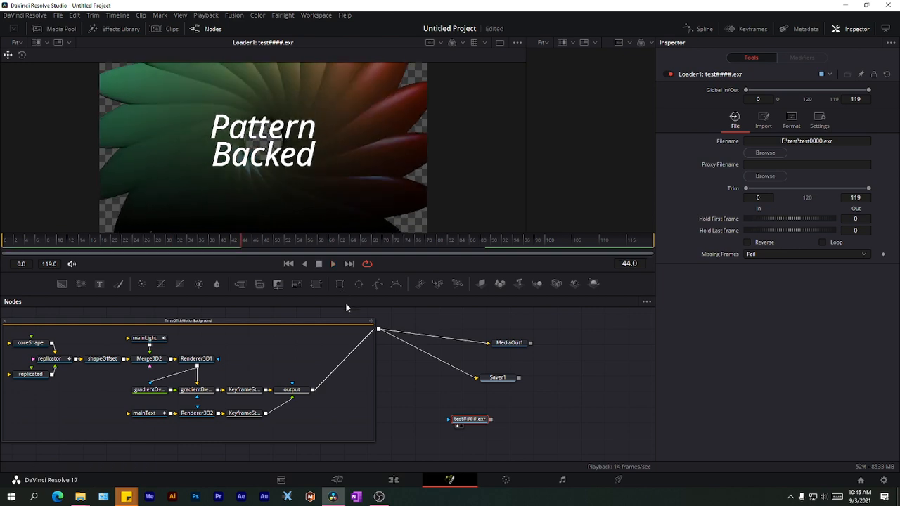
On the Edit page, import the rendered test0000.exr frame into the Media Pool.
left_click(394, 479)
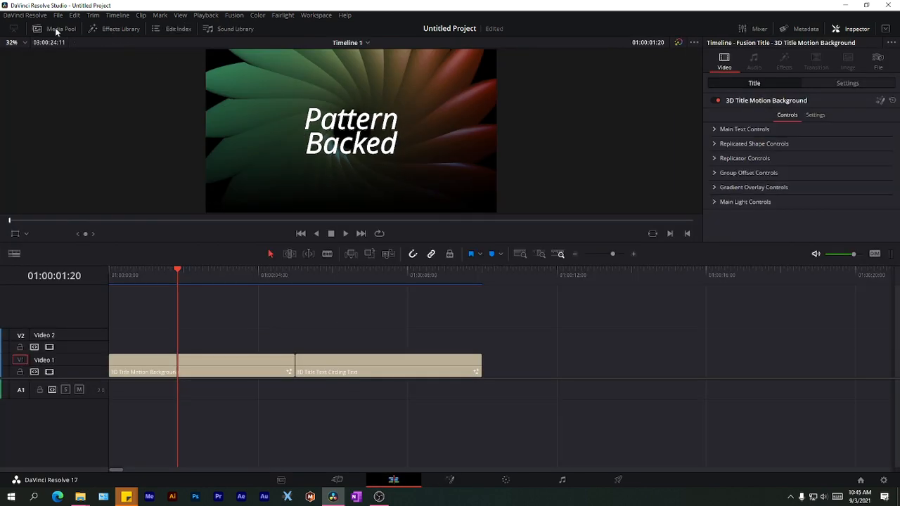
mouse_move(175, 24)
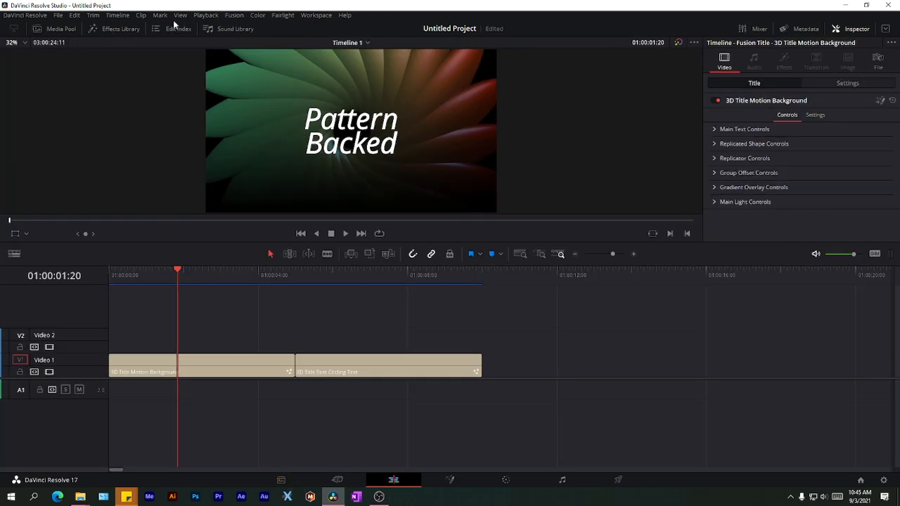
mouse_move(115, 41)
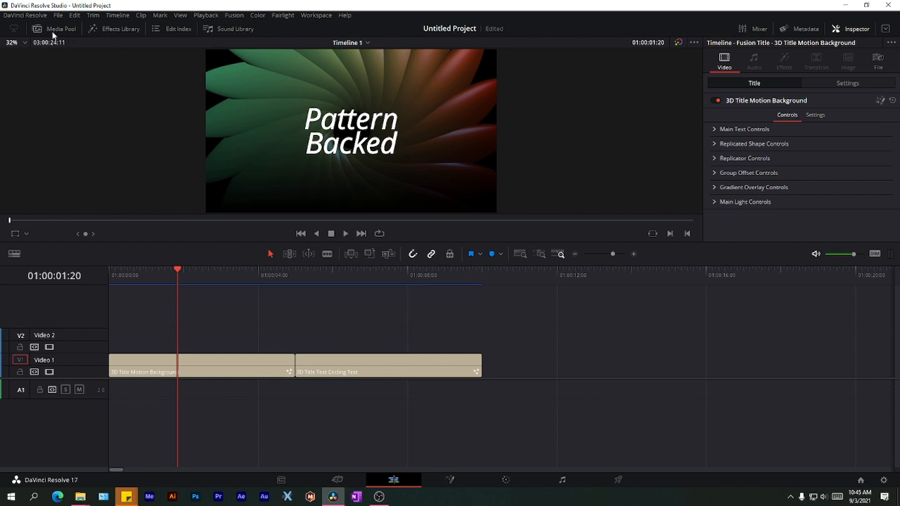
left_click(55, 28)
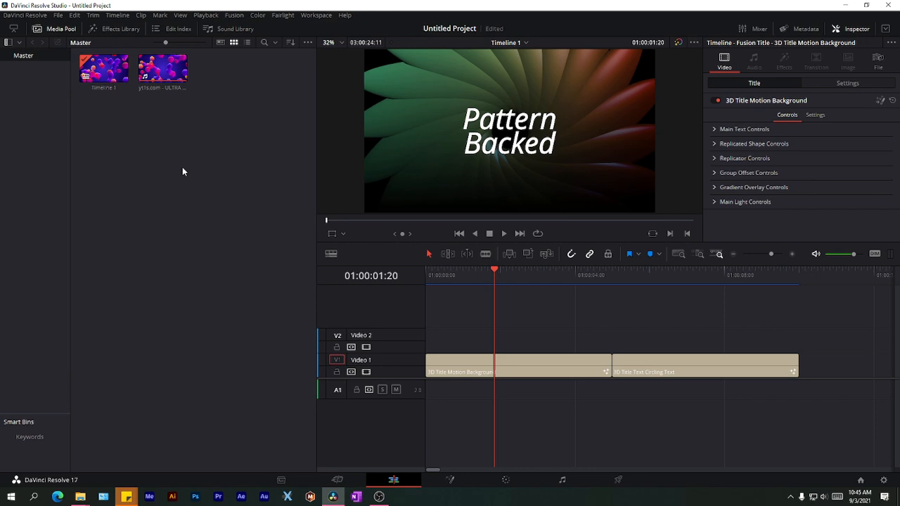
right_click(183, 172)
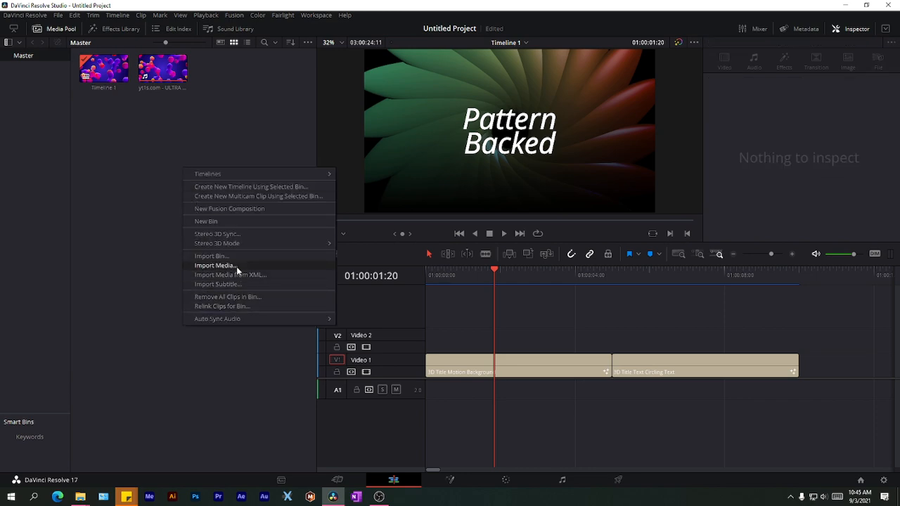
left_click(215, 265)
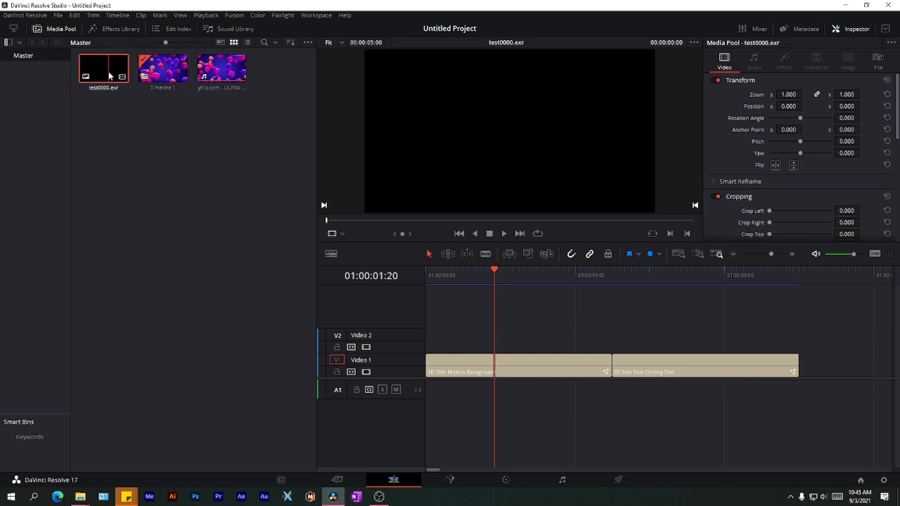
Import the test[0000-0119].exr frames into the Media Pool as one image sequence.
right_click(104, 70)
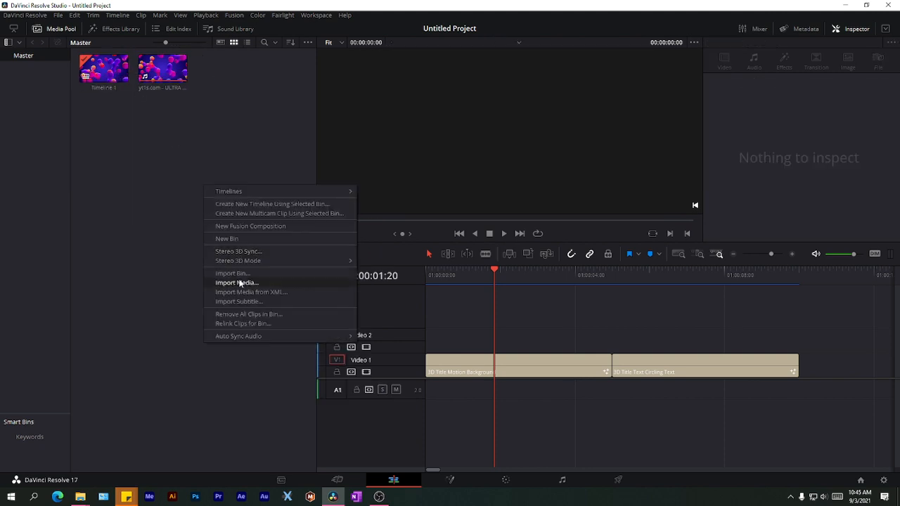
left_click(236, 283)
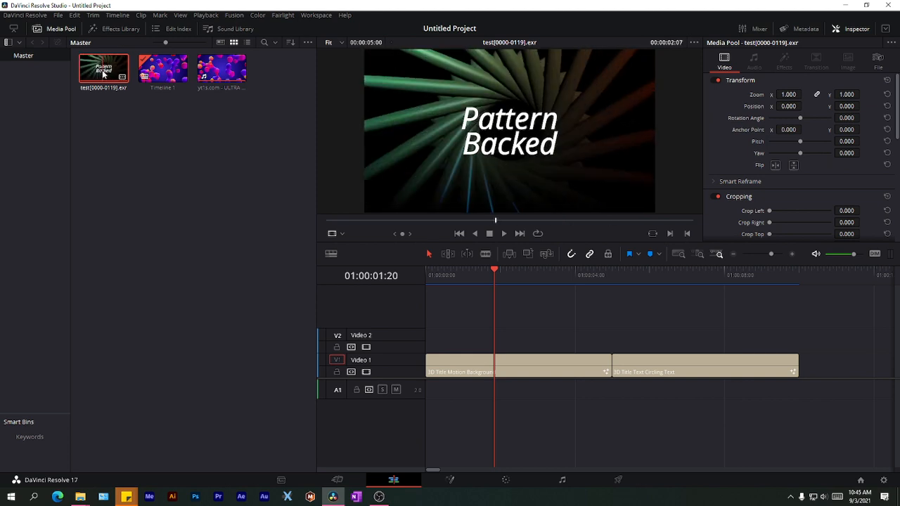
Place the EXR title on Video 3 above the bubbles footage on Video 1, starts aligned.
left_click_drag(104, 70, 523, 310)
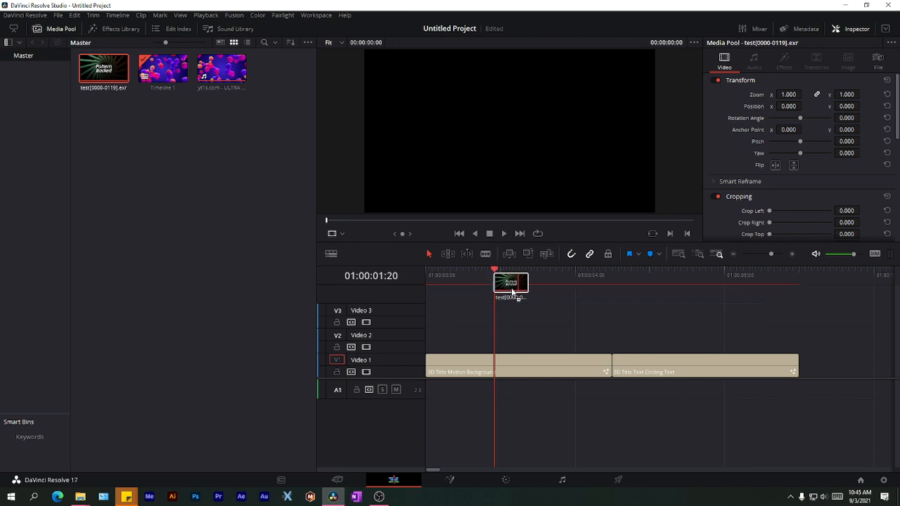
left_click_drag(509, 281, 664, 315)
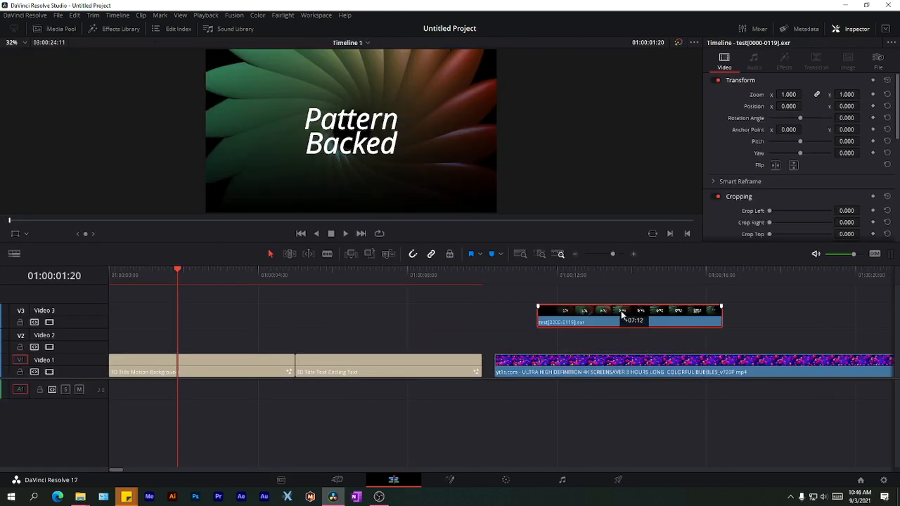
left_click(495, 275)
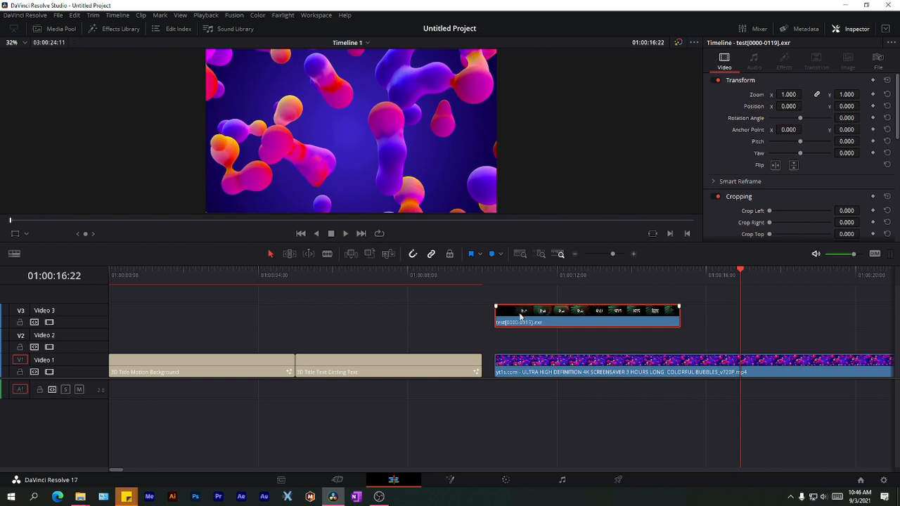
mouse_move(515, 338)
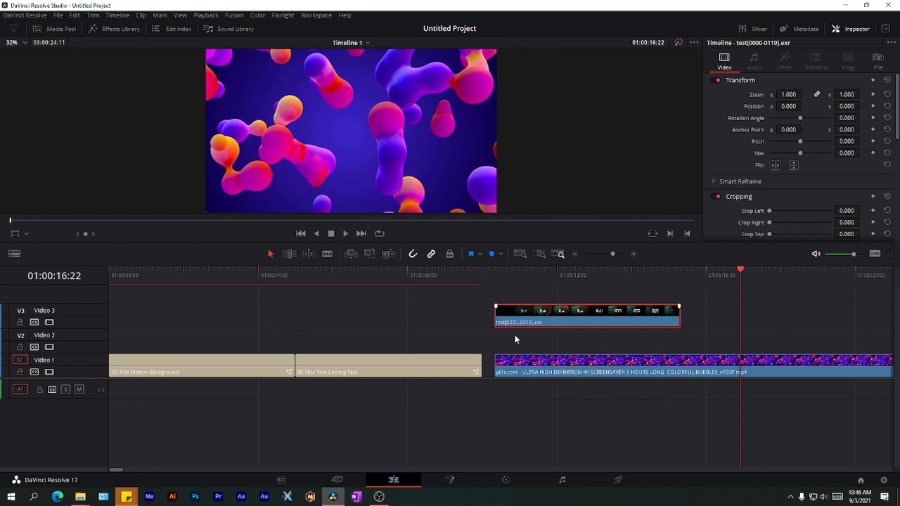
mouse_move(593, 263)
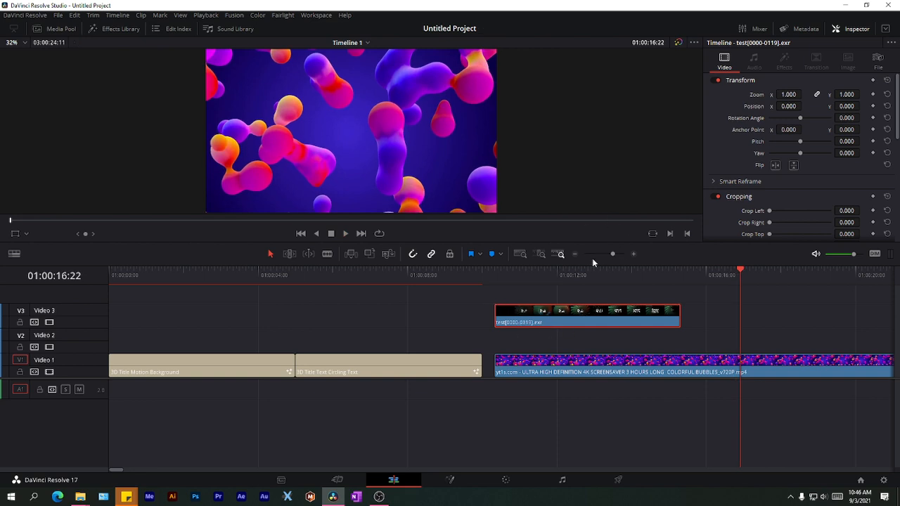
Park the playhead over the title clip to review it composited over the bubbles footage.
left_click(515, 274)
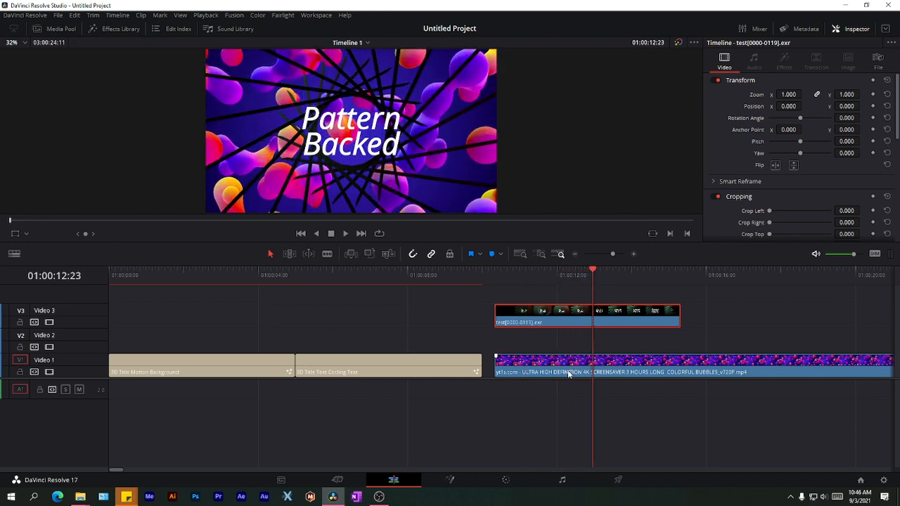
mouse_move(617, 481)
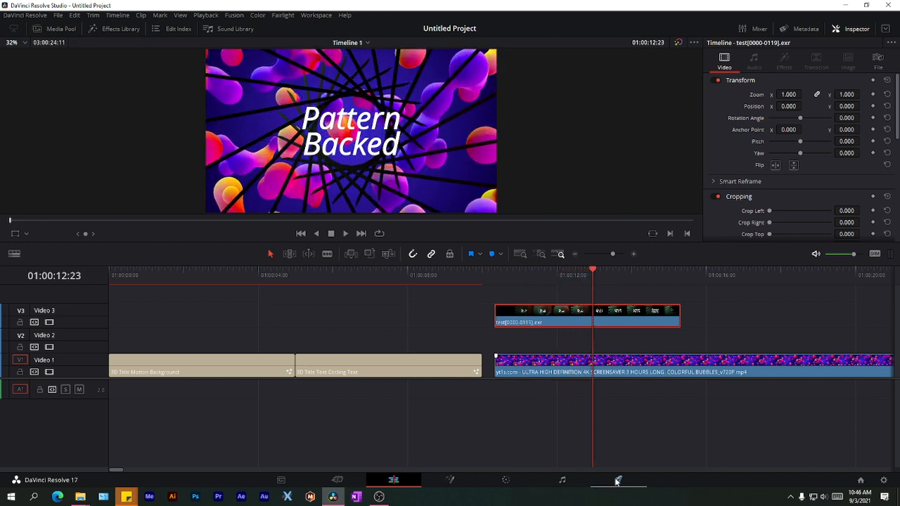
mouse_move(619, 481)
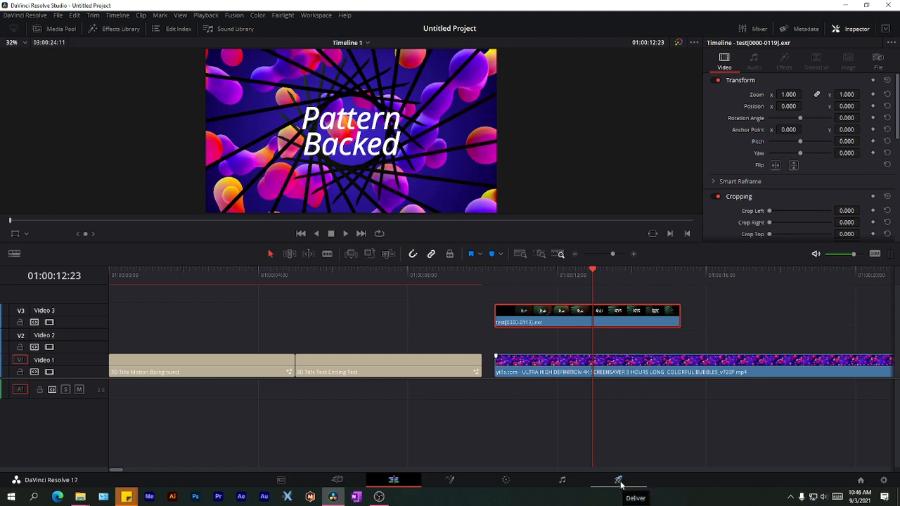
mouse_move(674, 374)
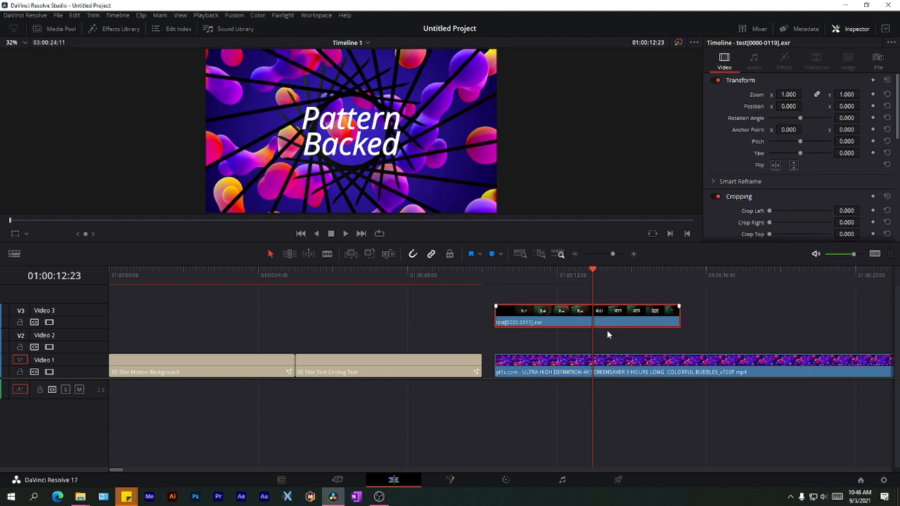
mouse_move(610, 324)
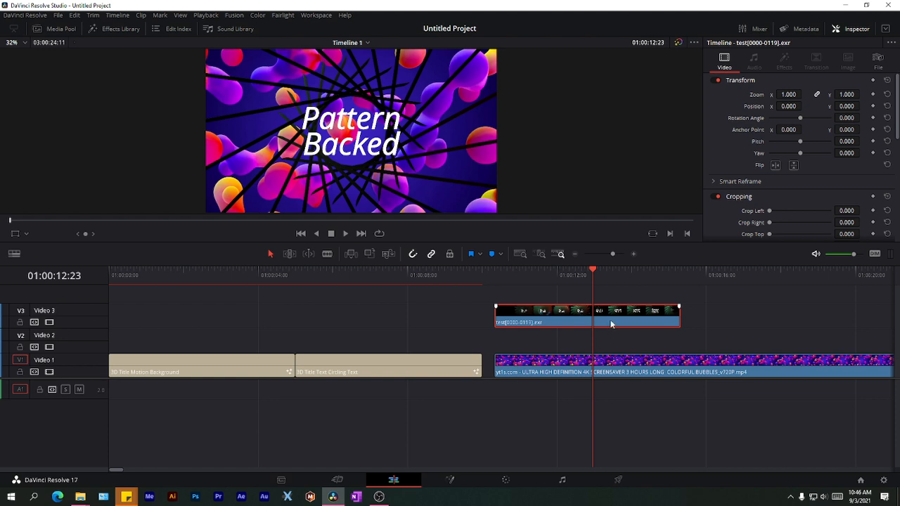
mouse_move(591, 339)
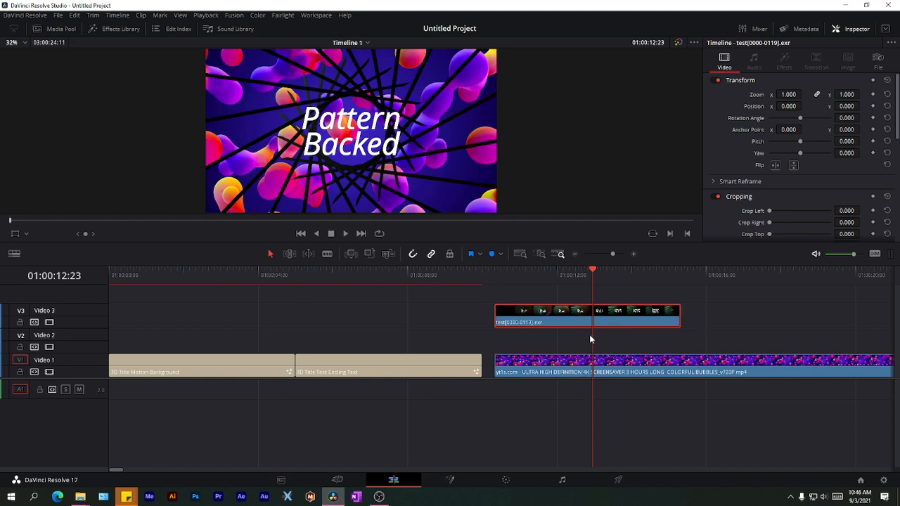